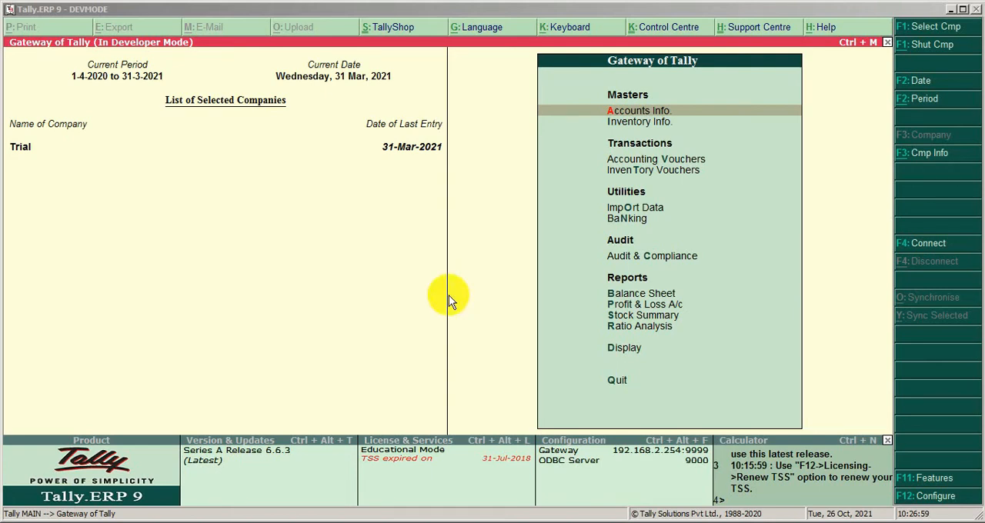
mouse_move(397, 319)
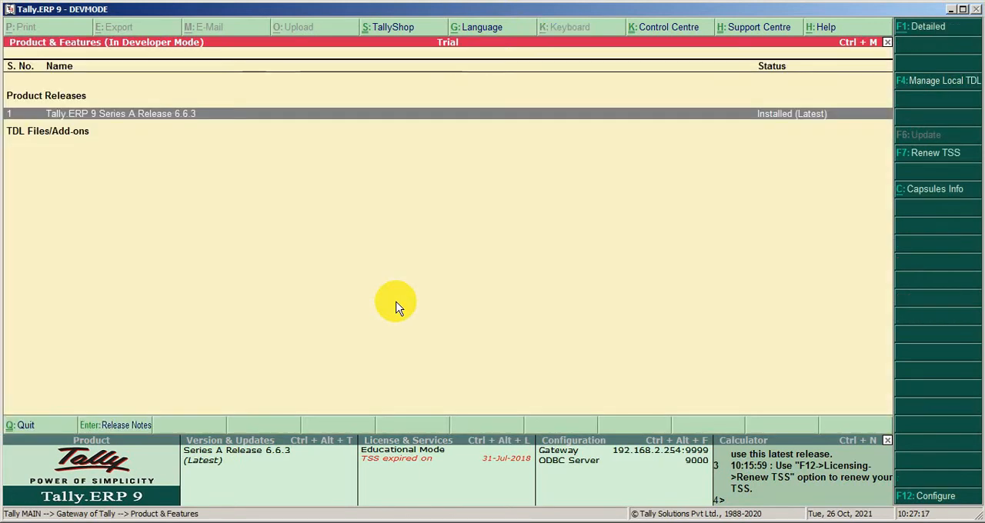
mouse_move(931, 85)
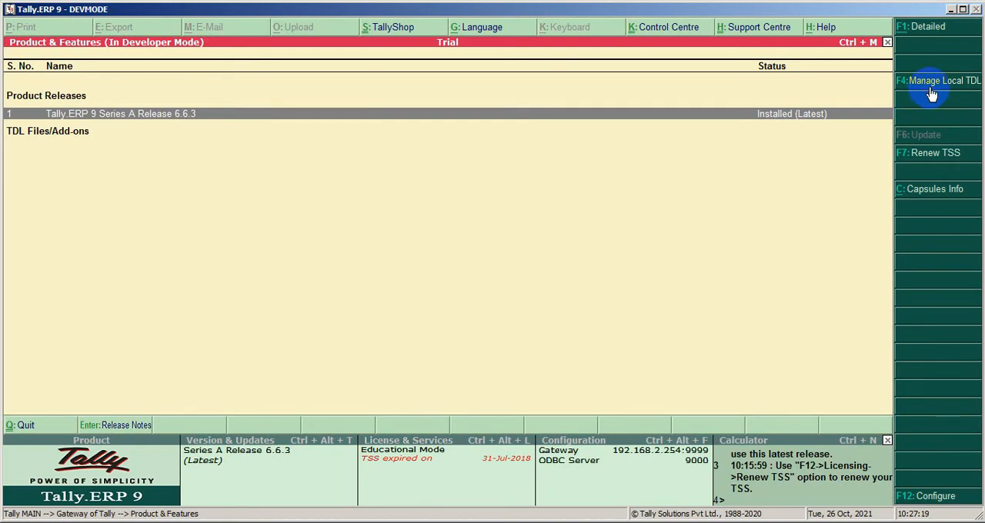
- Open Manage Local TDL (F4) and set Load TDL files on startup to Yes
click(943, 80)
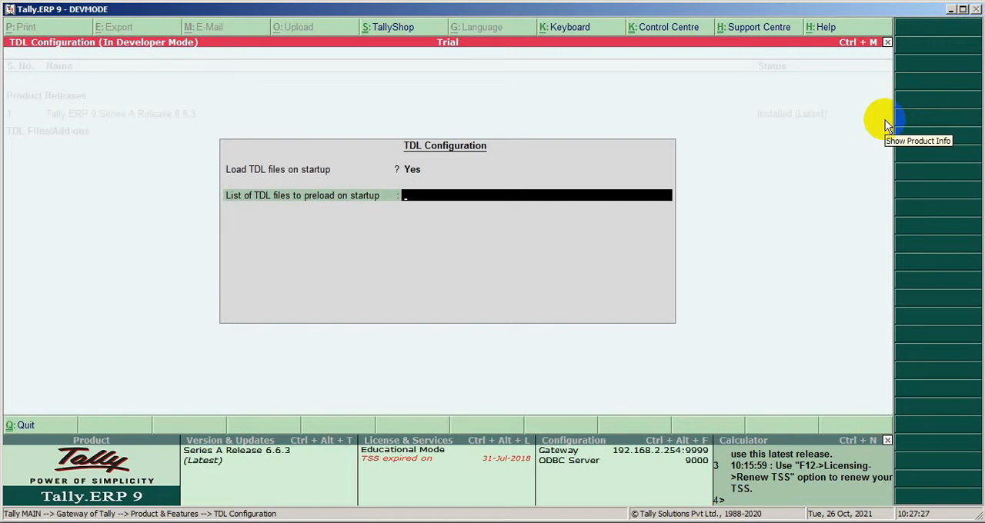
mouse_move(357, 398)
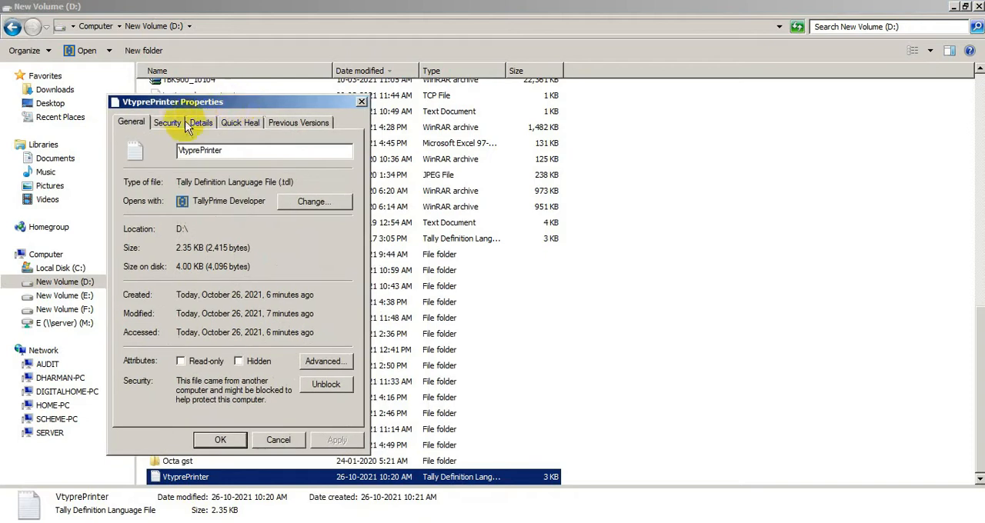
- View the Properties of VtyprePrinter.tdl on drive D in Explorer
click(167, 122)
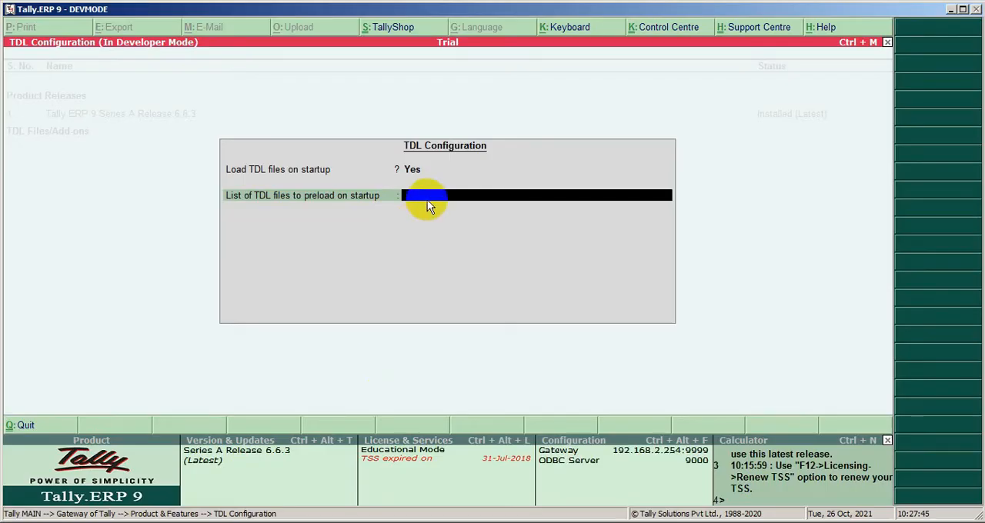
- Add D:\VtyprePrinter.tdl to the startup preload list and accept the configuration
text(D:\VyprePrinter.tdl)
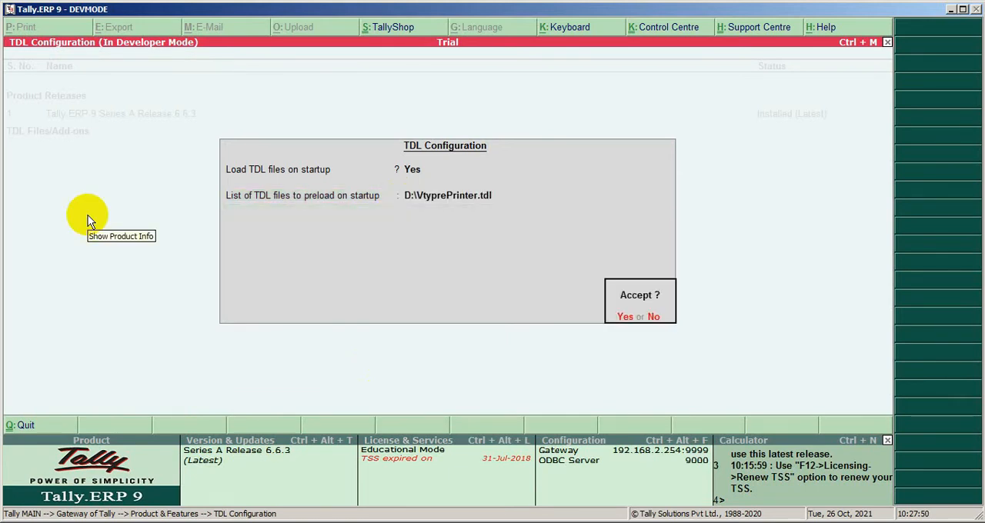
click(624, 316)
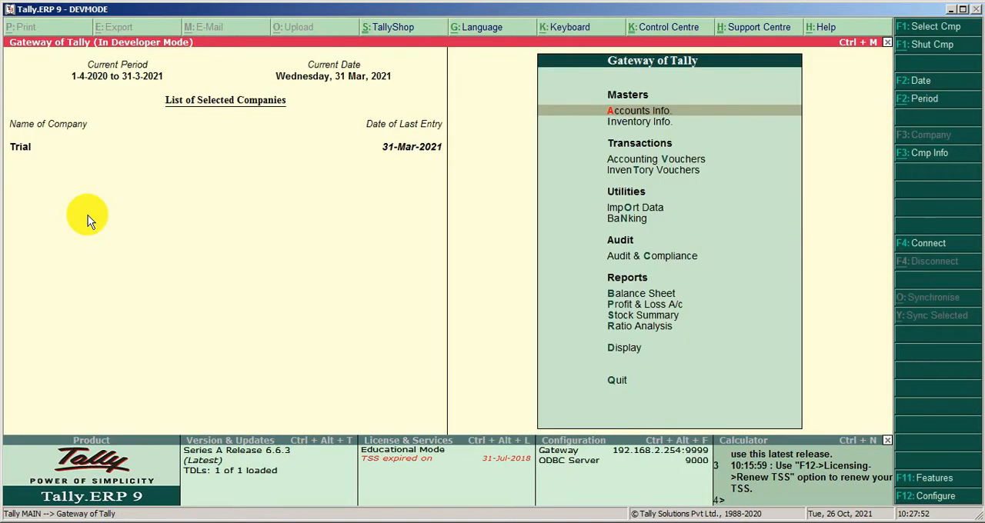
mouse_move(703, 131)
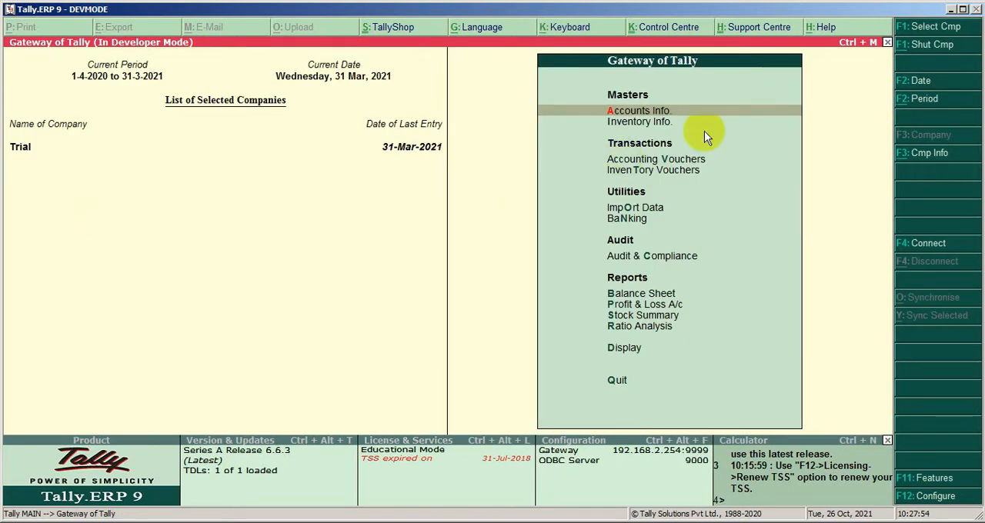
mouse_move(691, 117)
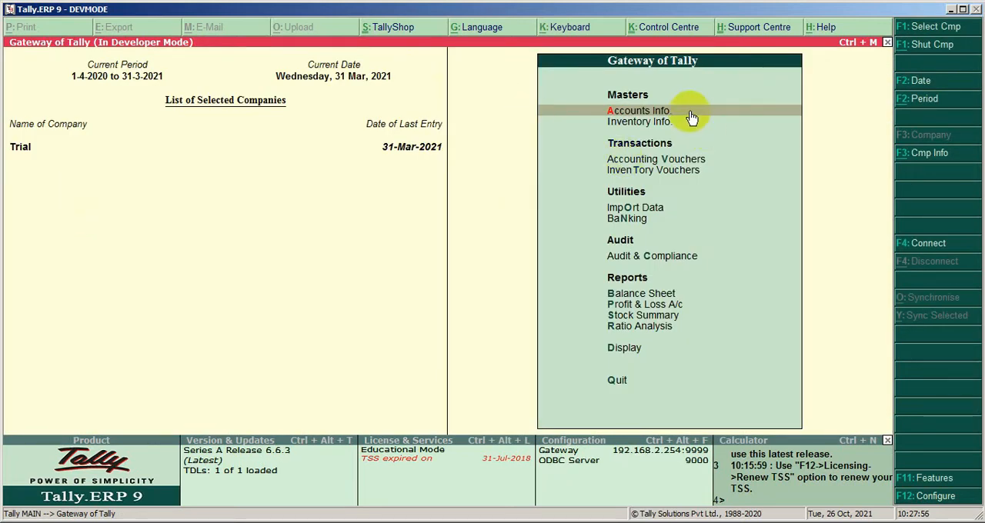
- Alter the B2b Sales voucher type through Accounts Info > Voucher Types
click(637, 110)
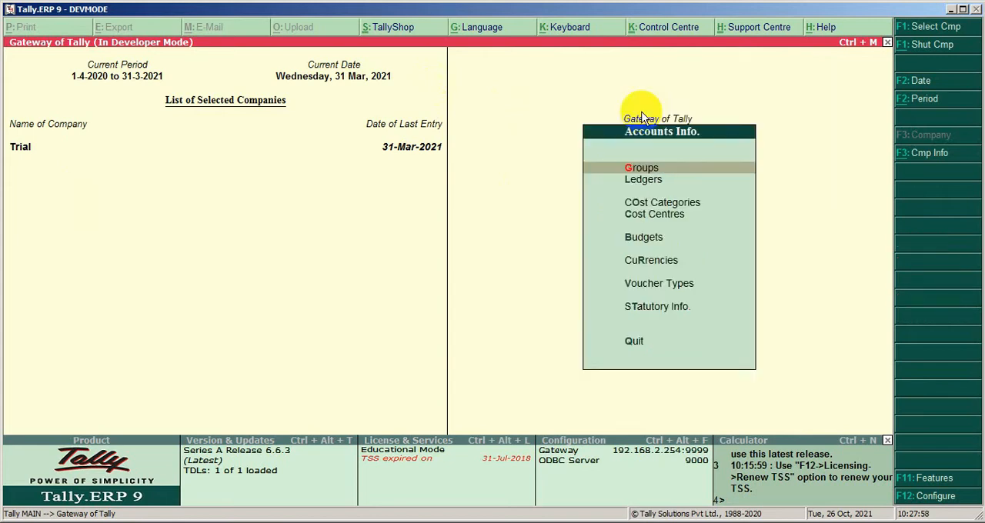
mouse_move(576, 223)
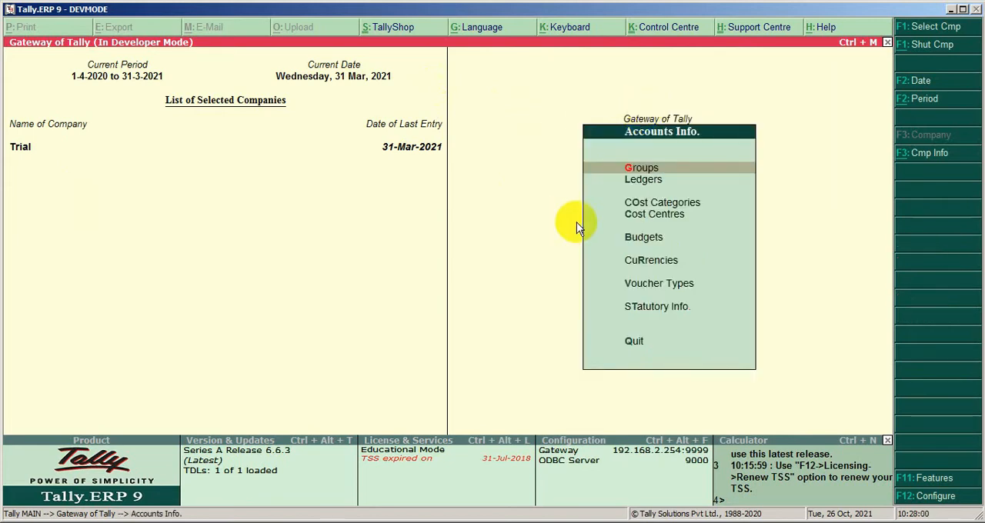
mouse_move(665, 283)
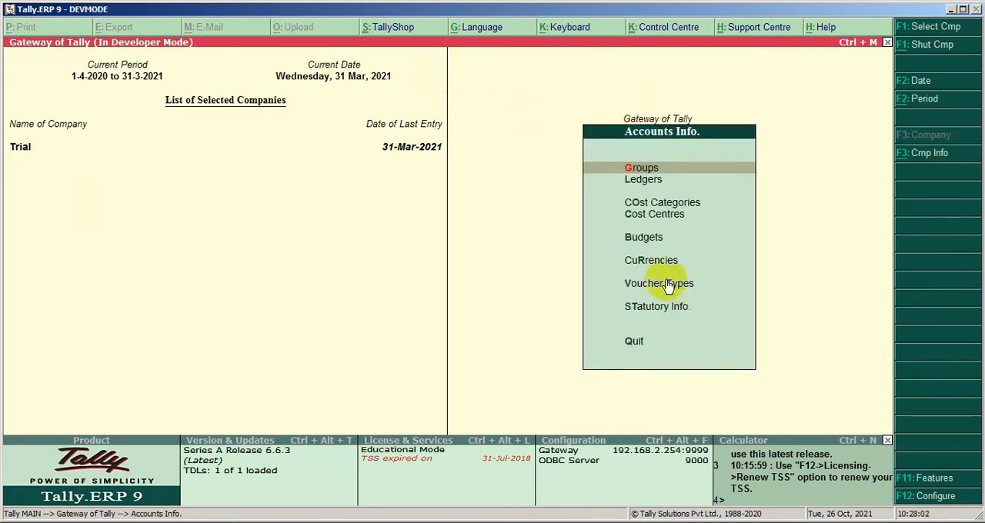
click(658, 283)
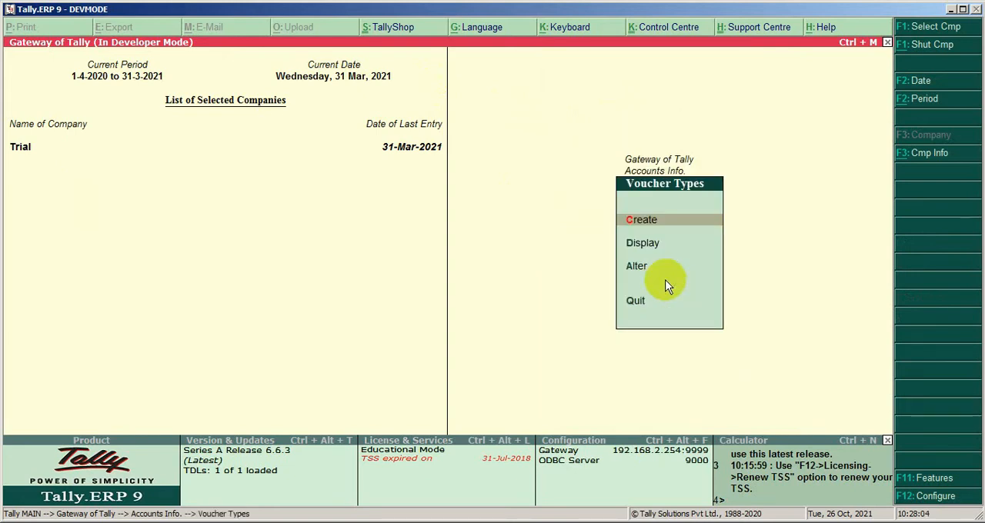
click(637, 266)
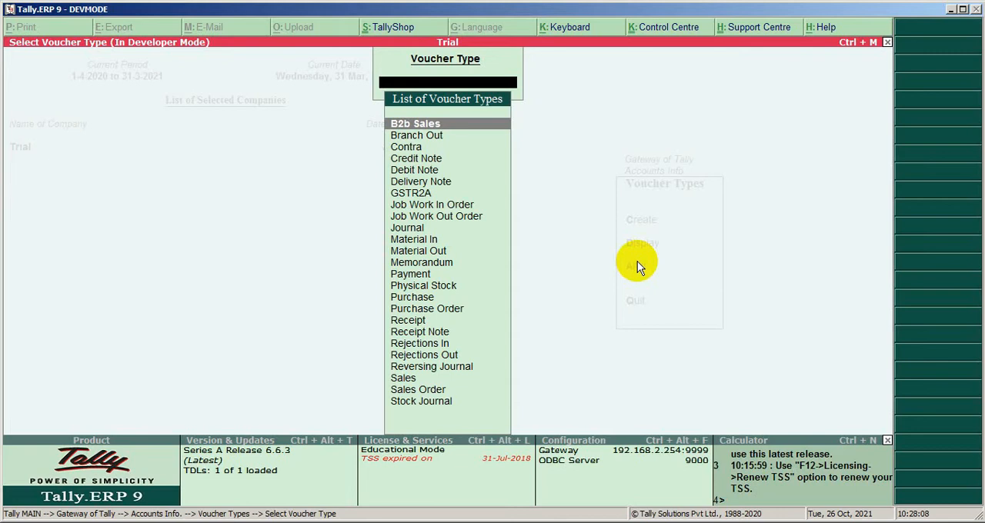
click(416, 123)
text(y)
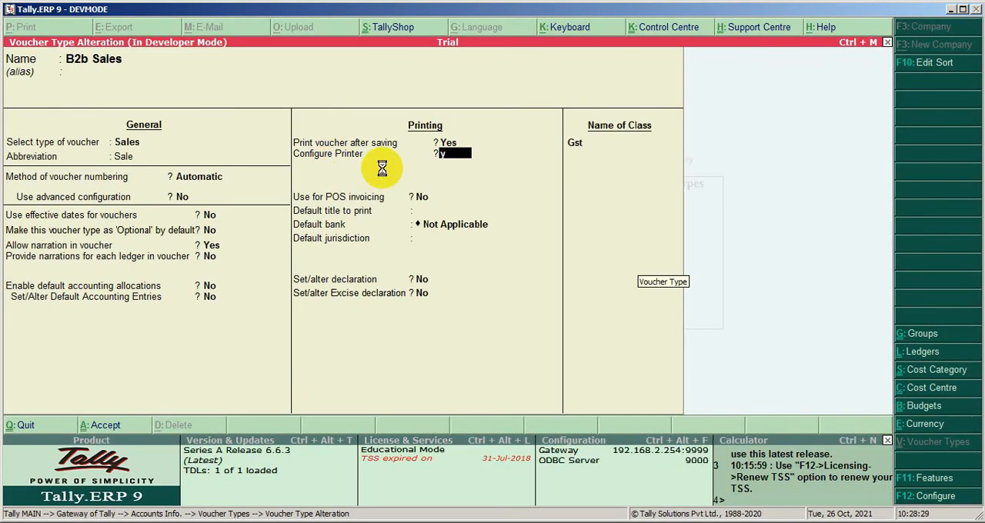
- Set B2b Sales to print to Nitro PDF Creator in Quick / Draft format
click(454, 153)
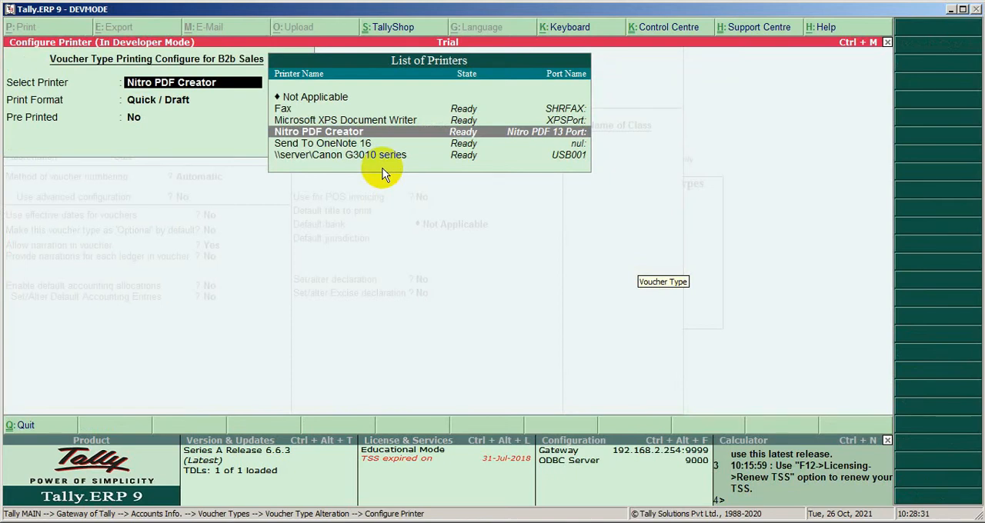
mouse_move(406, 119)
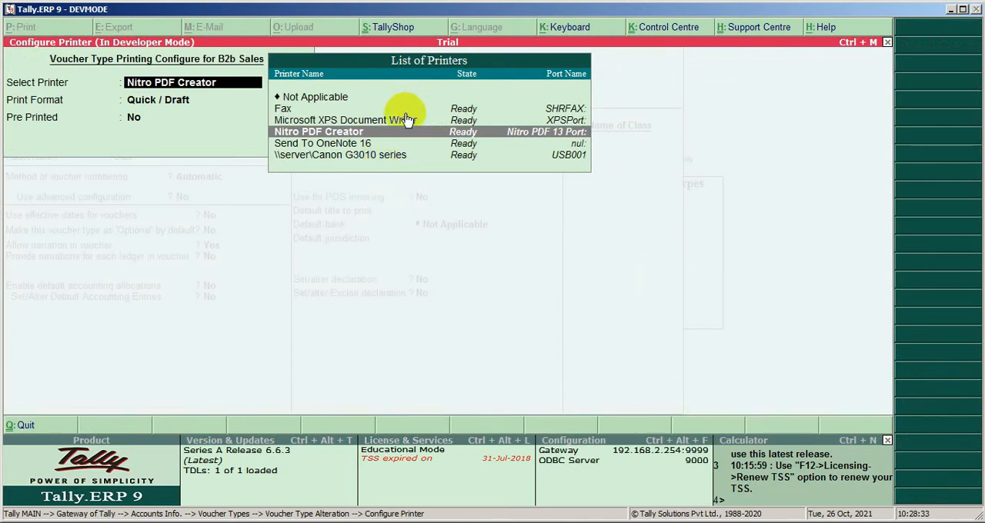
mouse_move(377, 137)
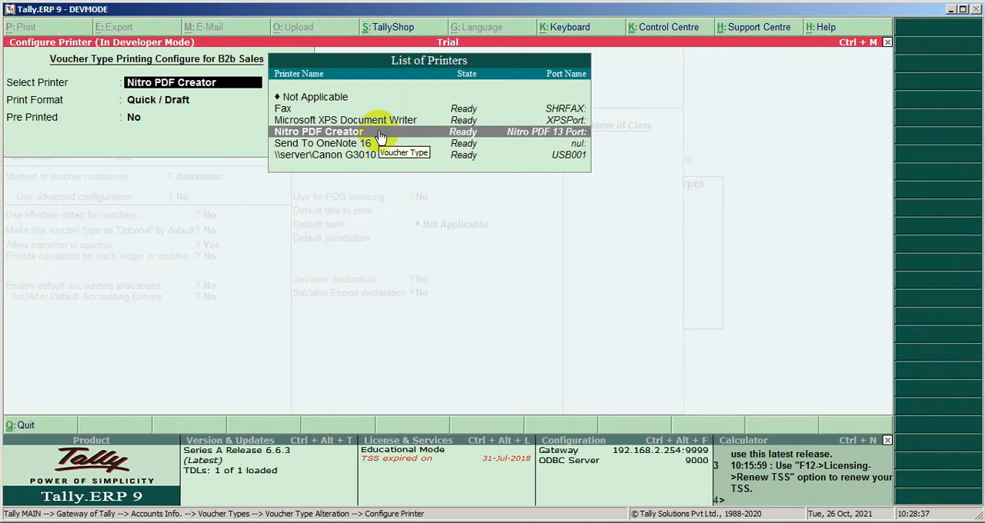
click(318, 130)
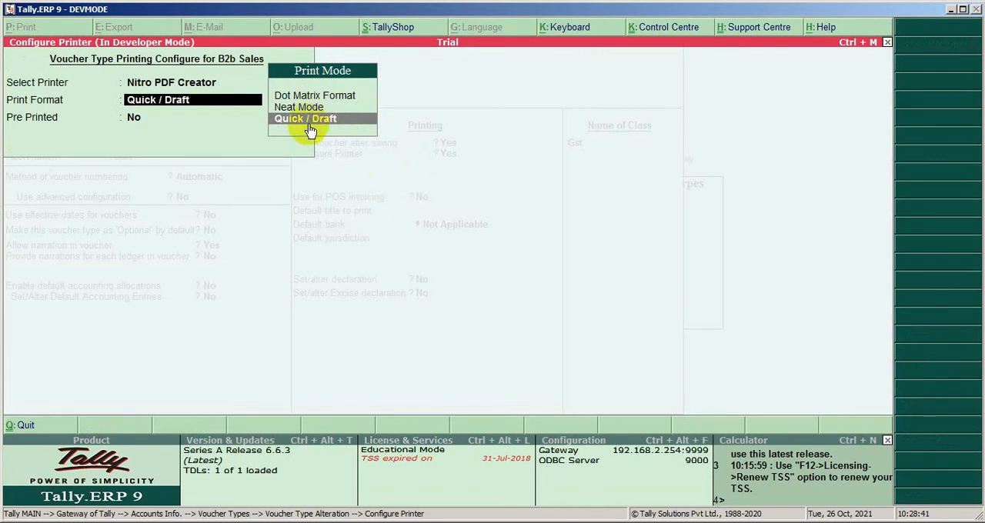
click(305, 118)
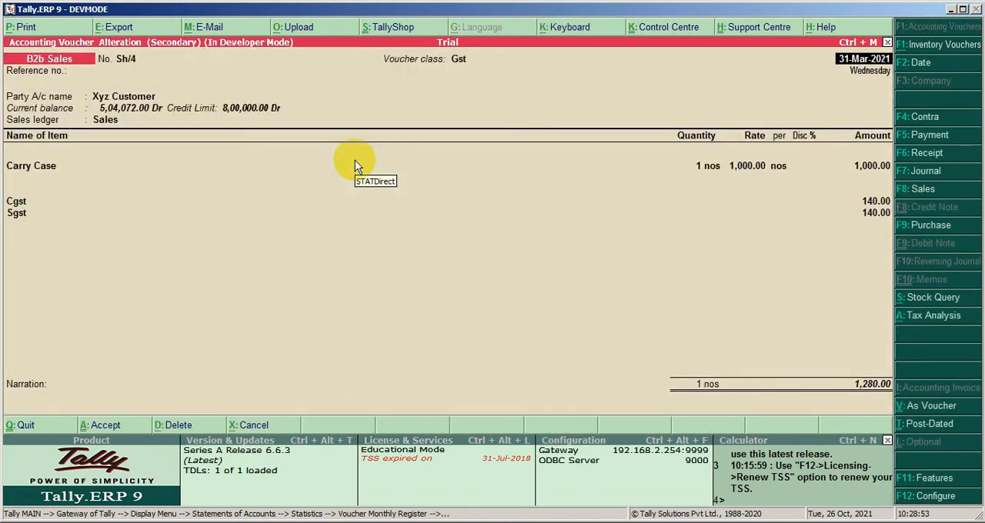
- Check with Alt+P that voucher Sh/4 prints to Nitro PDF Creator
click(21, 26)
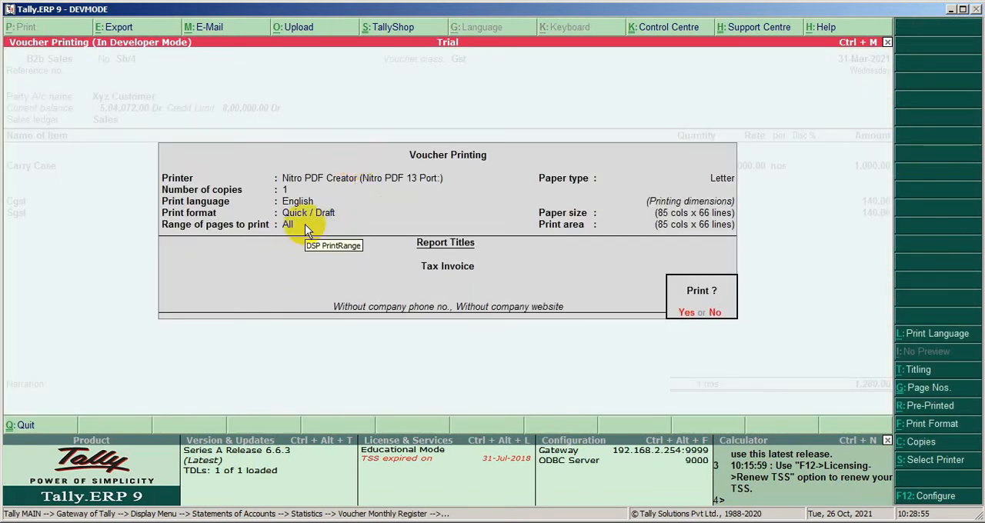
mouse_move(291, 190)
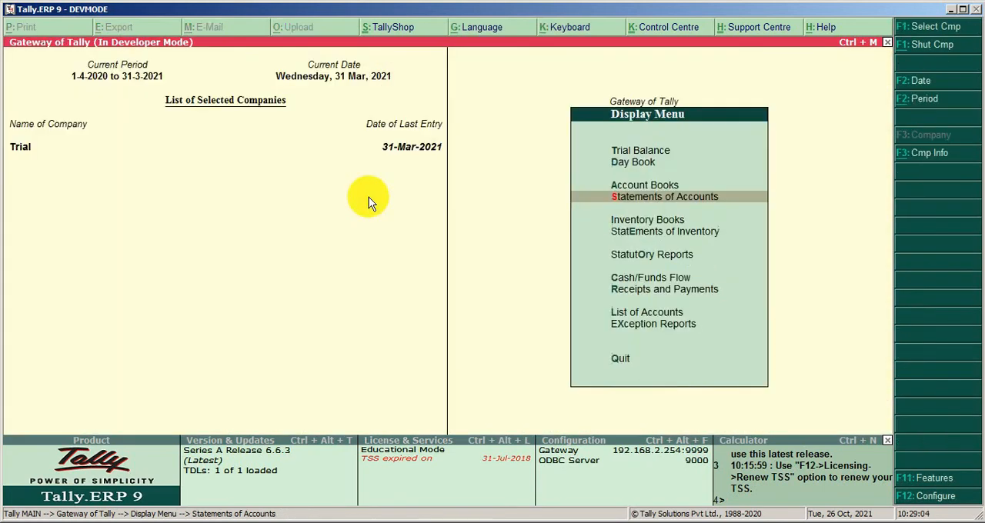
- Alter the Payment voucher type to print to \\server\Canon G3010 series
key(Escape)
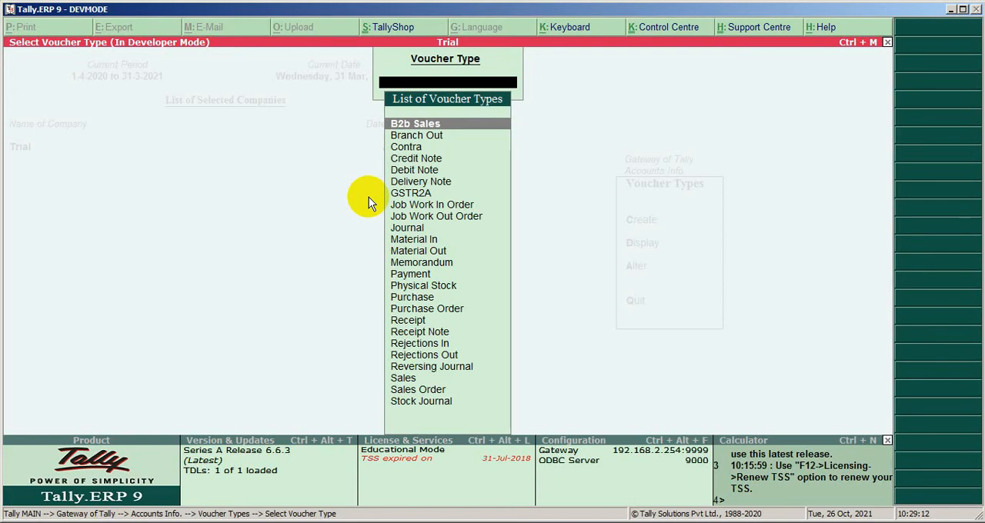
click(416, 123)
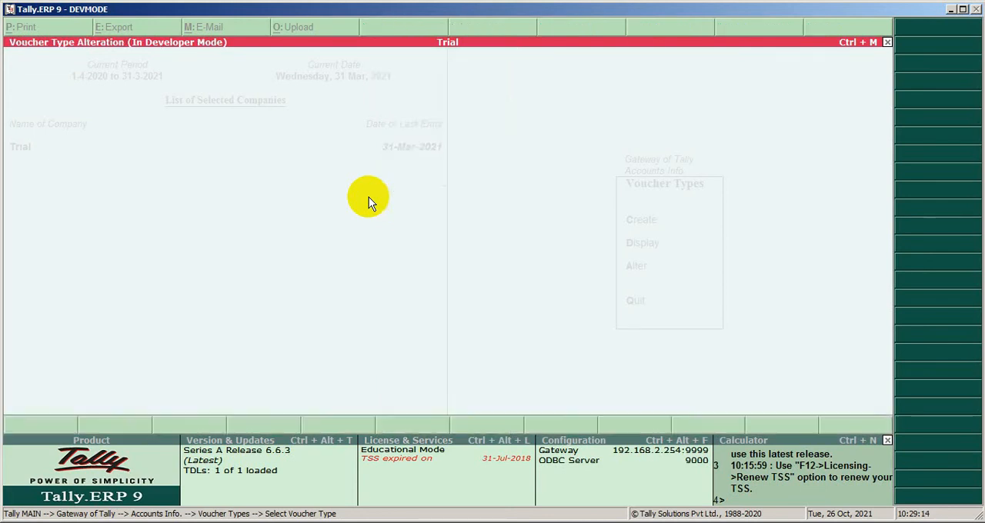
click(637, 265)
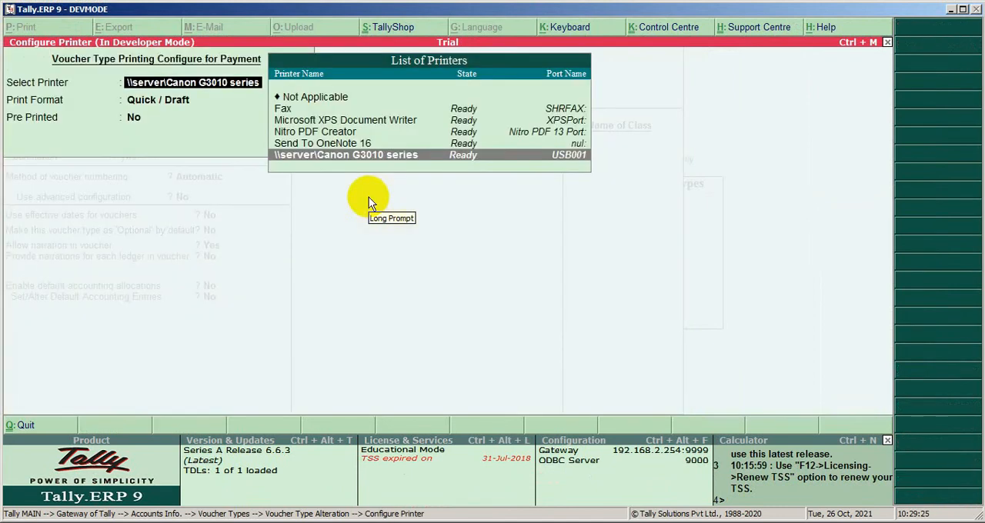
click(346, 155)
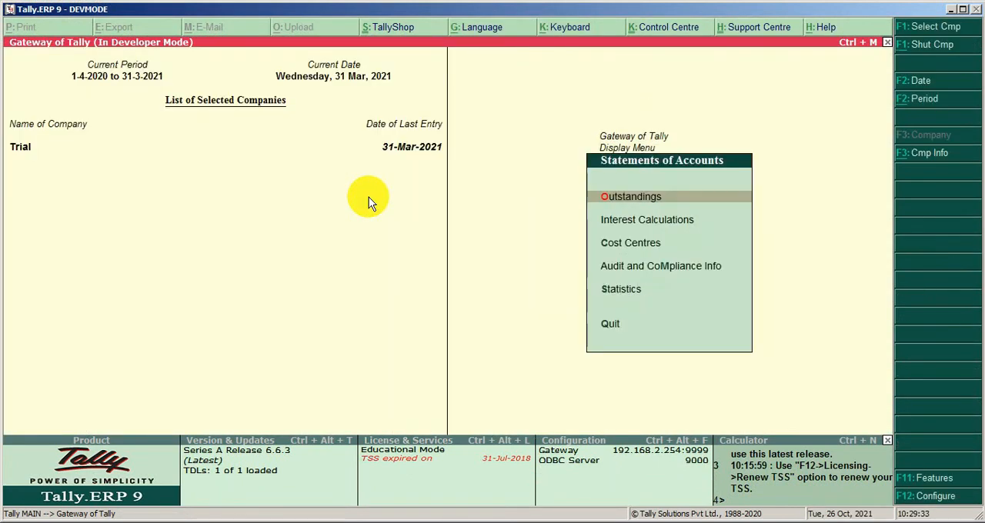
- Confirm Payment voucher 35 prints to Canon G3010 and B2b Sales Sh/9 to Nitro PDF Creator
click(621, 289)
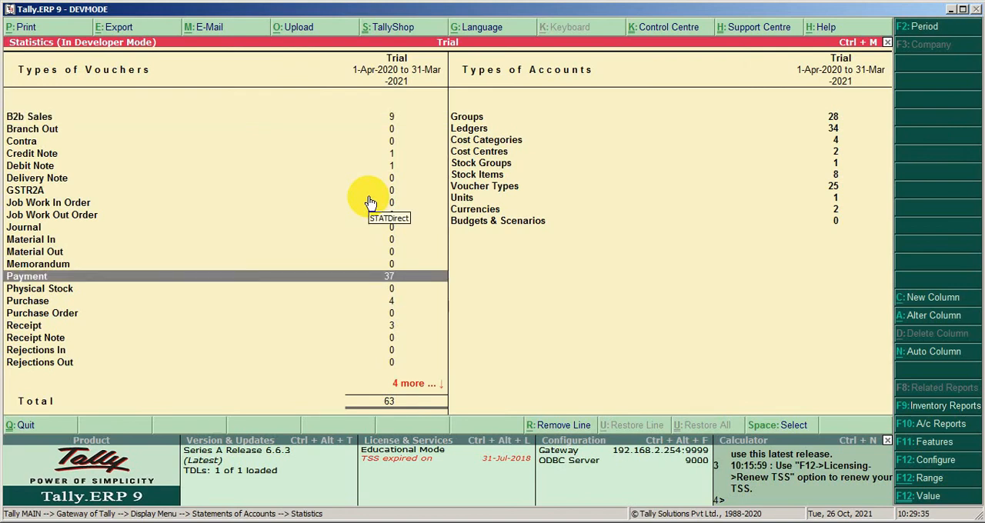
click(26, 276)
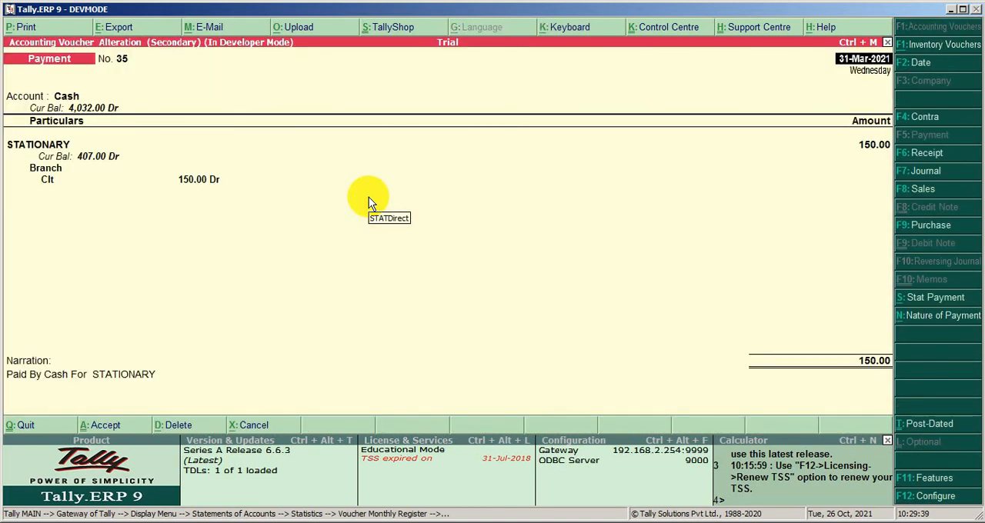
click(22, 27)
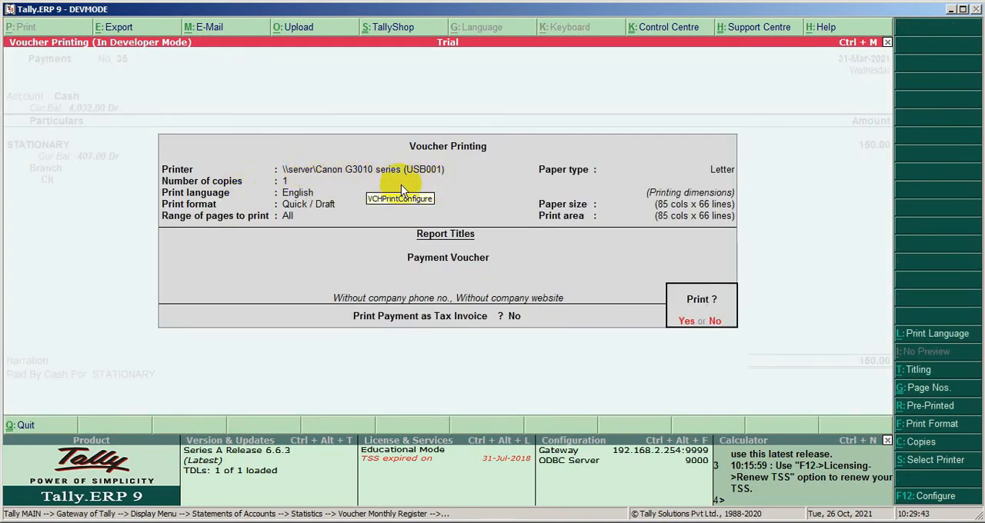
click(715, 320)
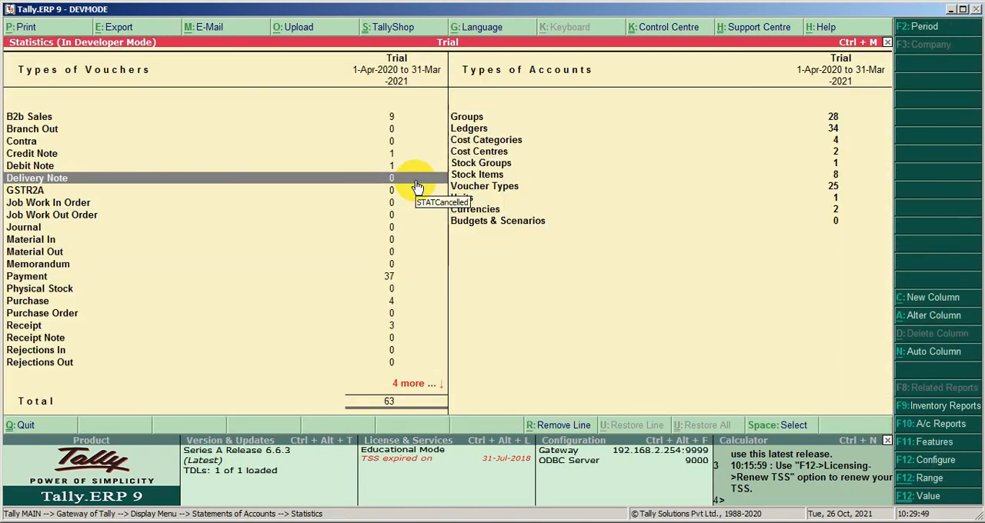
click(30, 116)
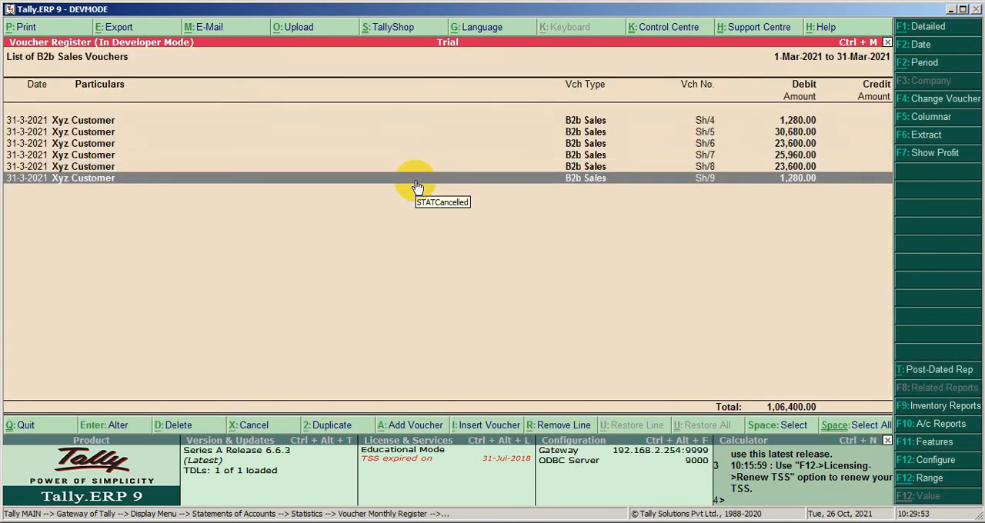
click(21, 27)
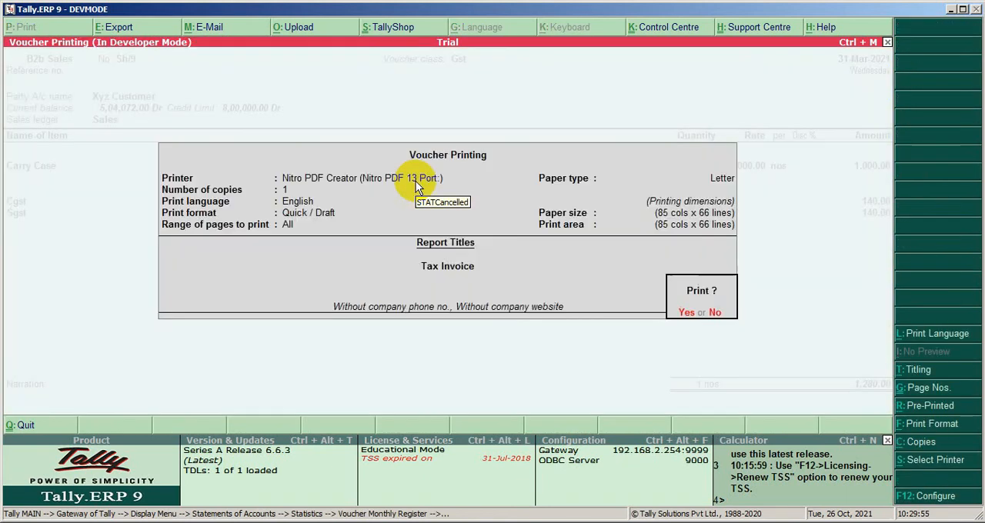